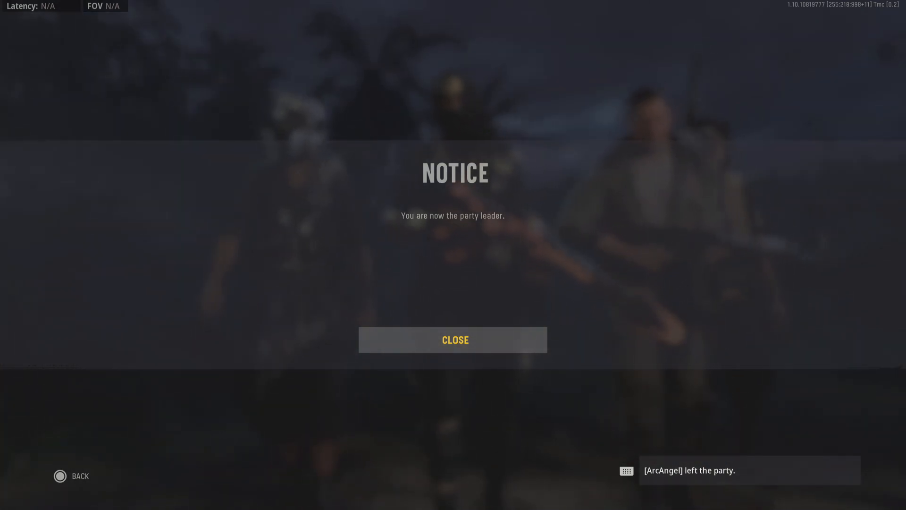
Step: Dismiss the party leader notice to return to the Multiplayer Play menu
{"action": "left_click", "coordinate": [454, 339]}
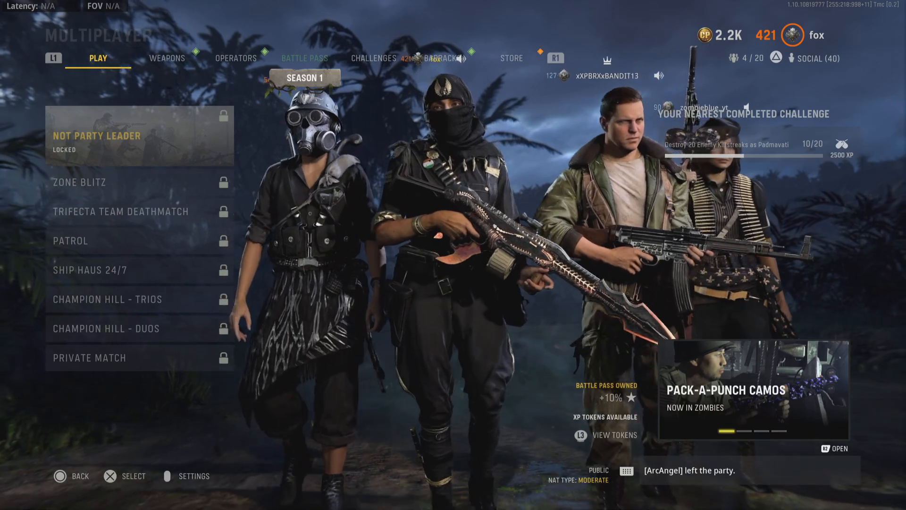